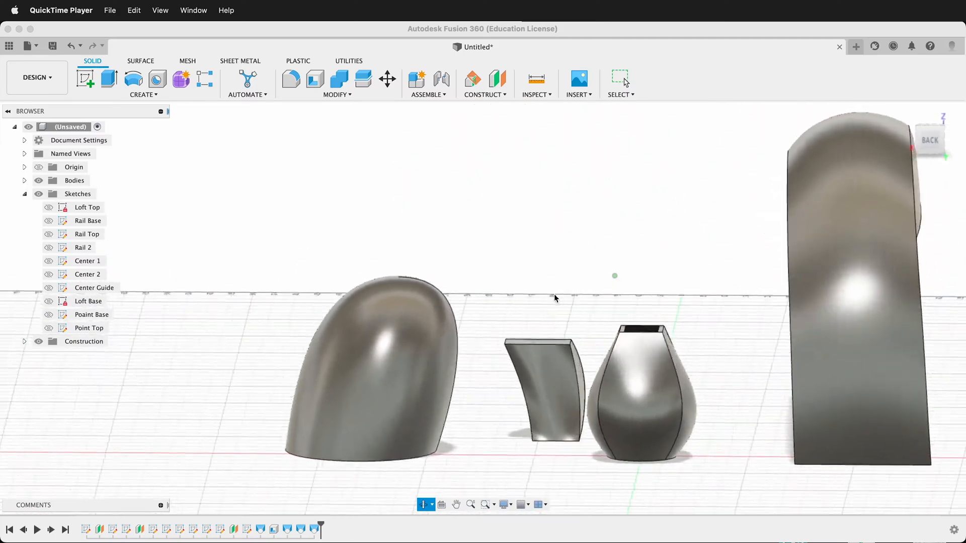
- Drag the timeline marker before the loft features, leaving the circle and square sketches
left_click_drag(554, 299, 459, 299)
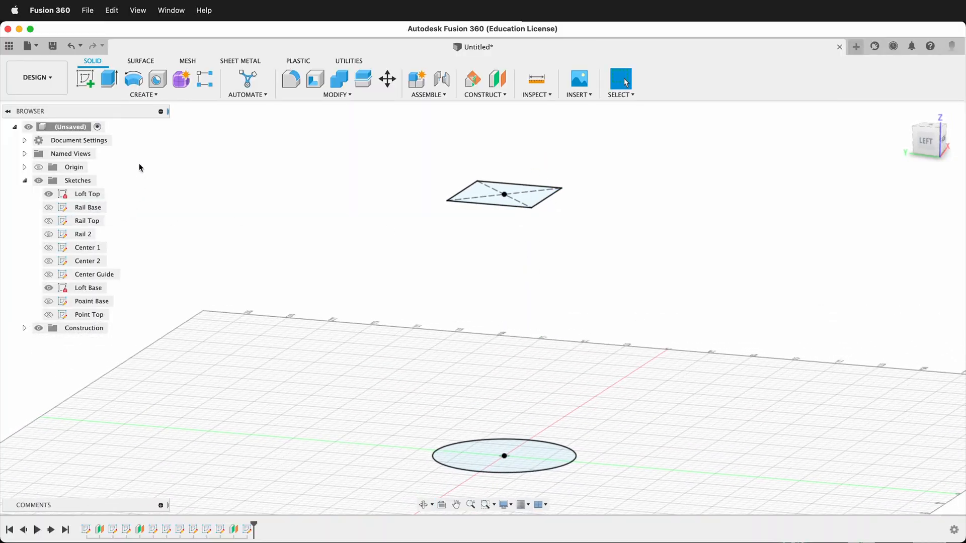
- Start a loft with the base circle and square top as its two profiles
left_click(142, 94)
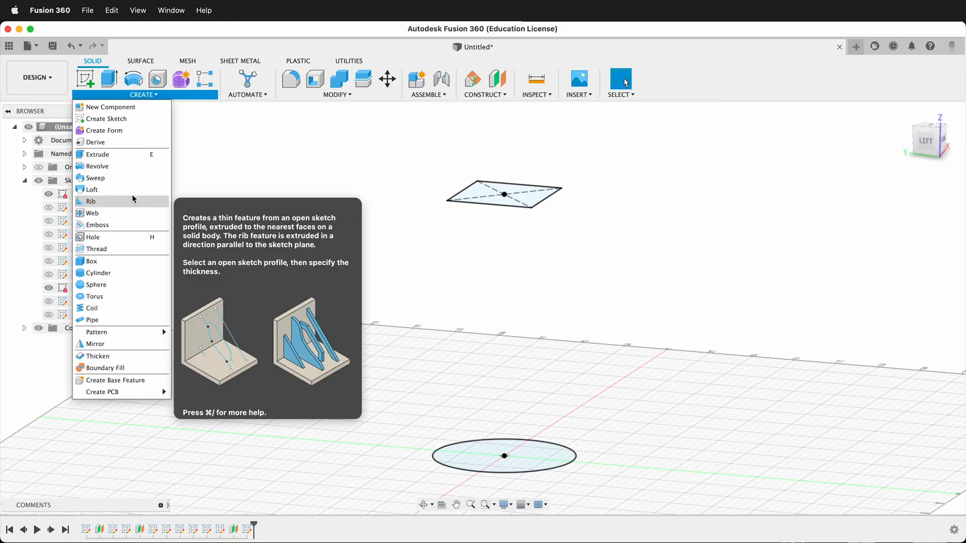
left_click(91, 189)
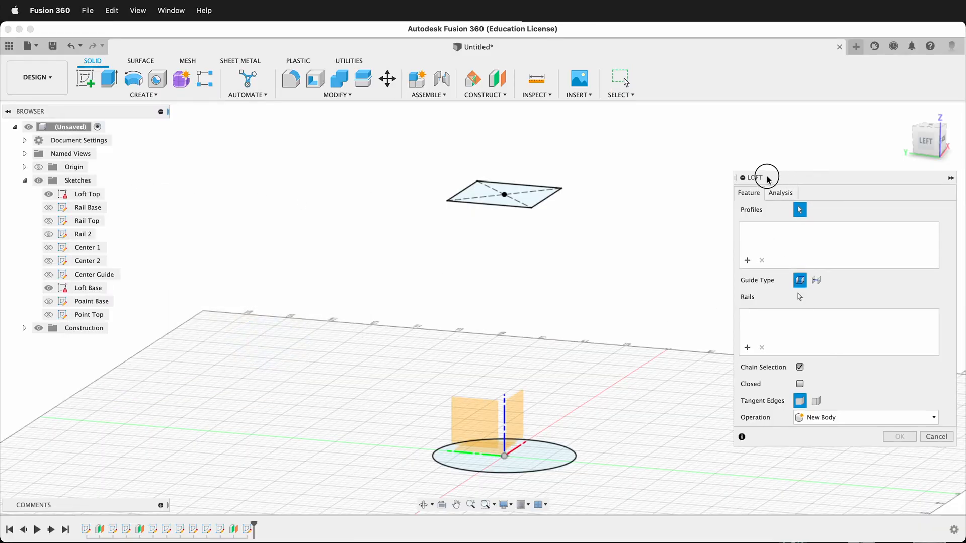
left_click_drag(767, 178, 665, 154)
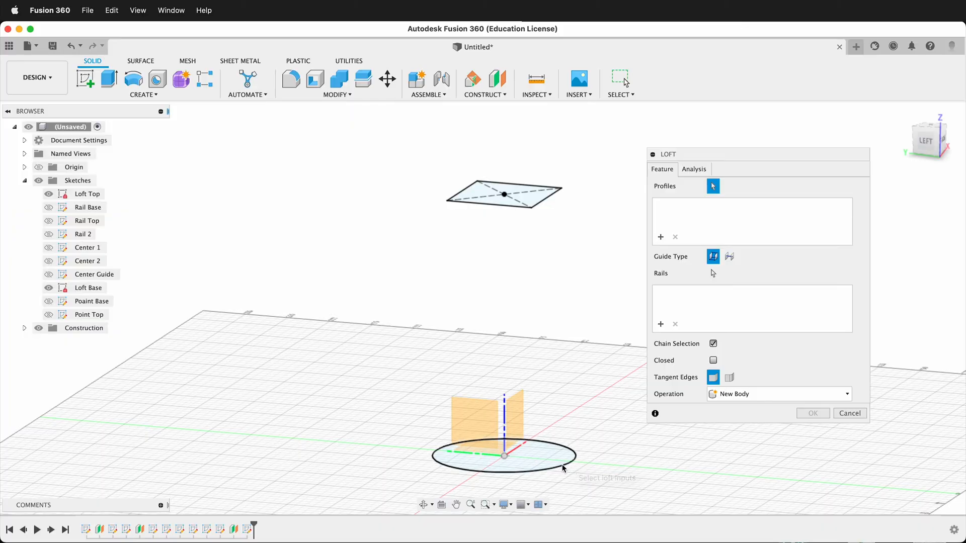
left_click(504, 455)
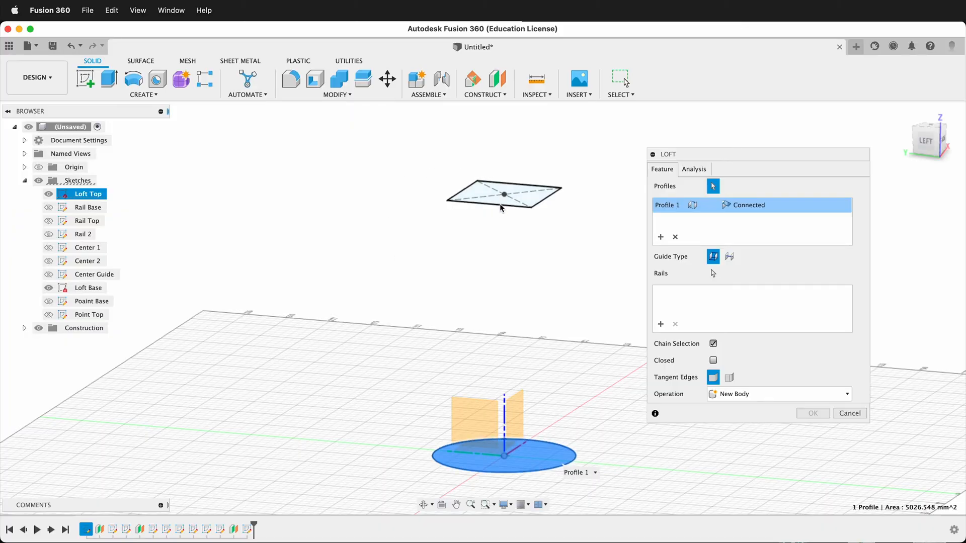
left_click(503, 195)
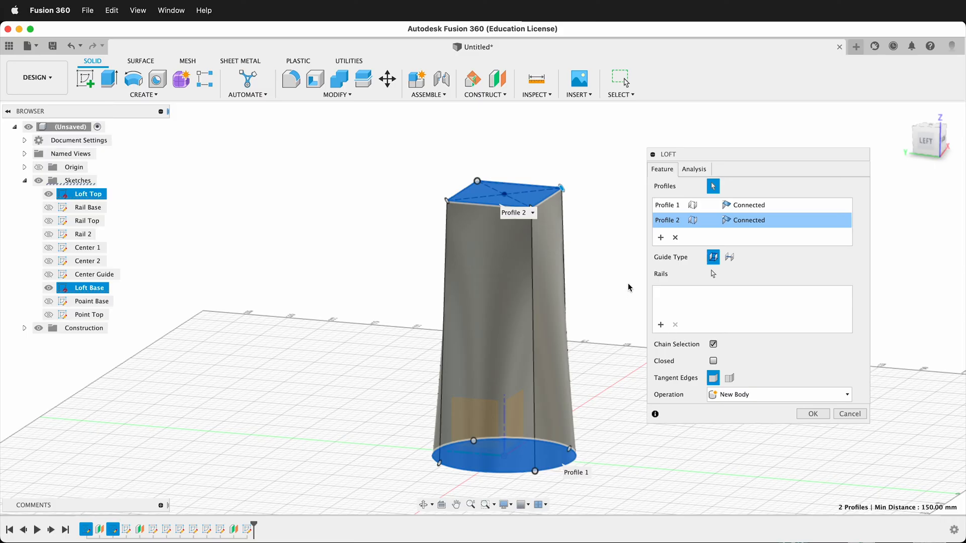
- Switch the base circle profile to Direction and tune its takeoff weight to 1.50
left_click(748, 219)
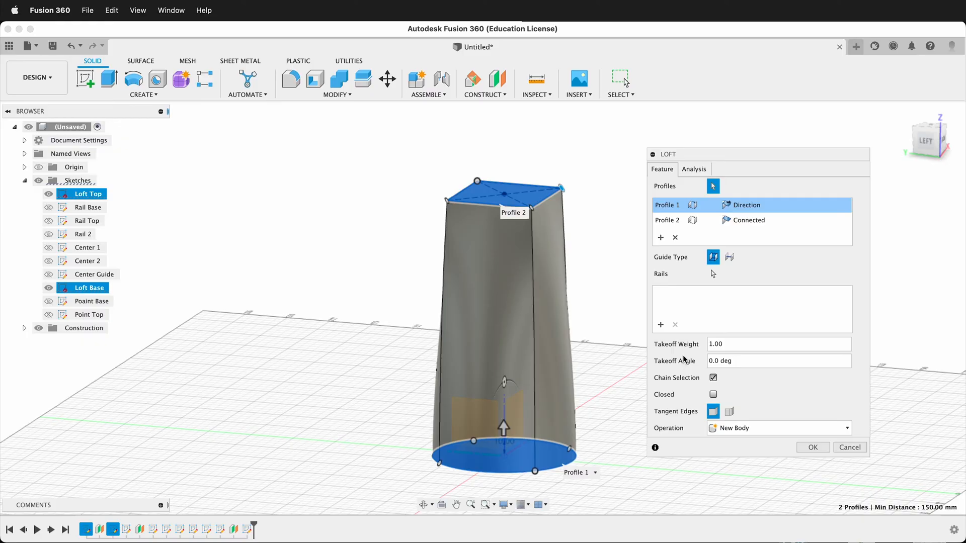
mouse_move(692, 357)
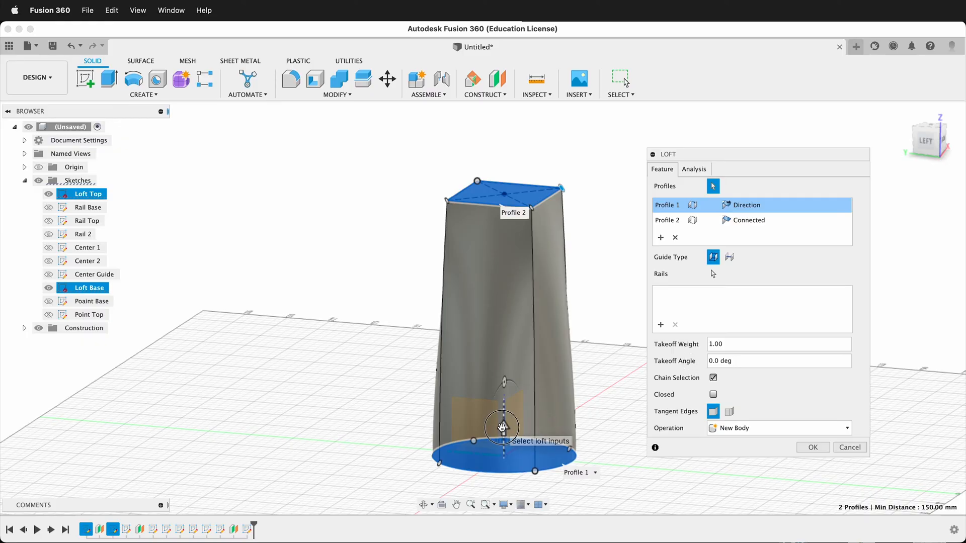
left_click_drag(502, 428, 506, 400)
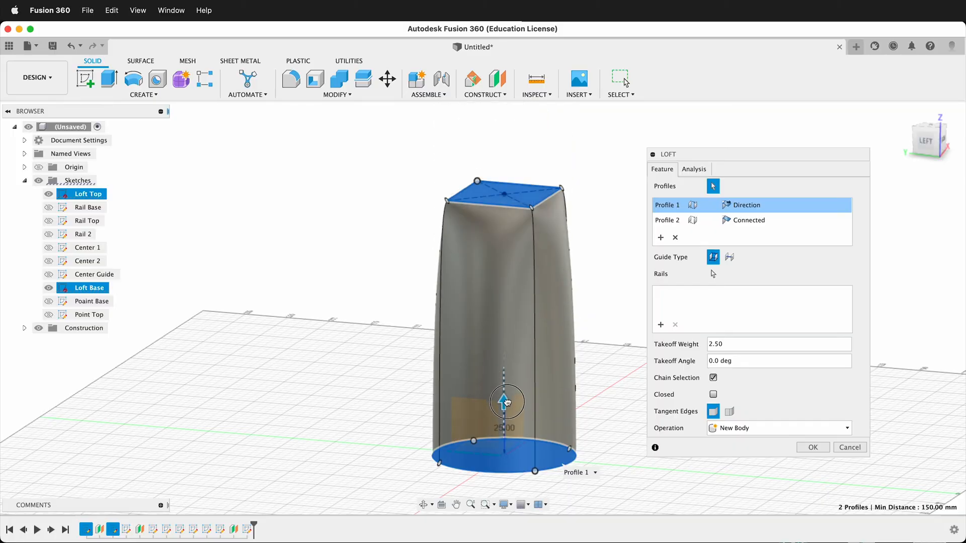
left_click_drag(507, 401, 507, 424)
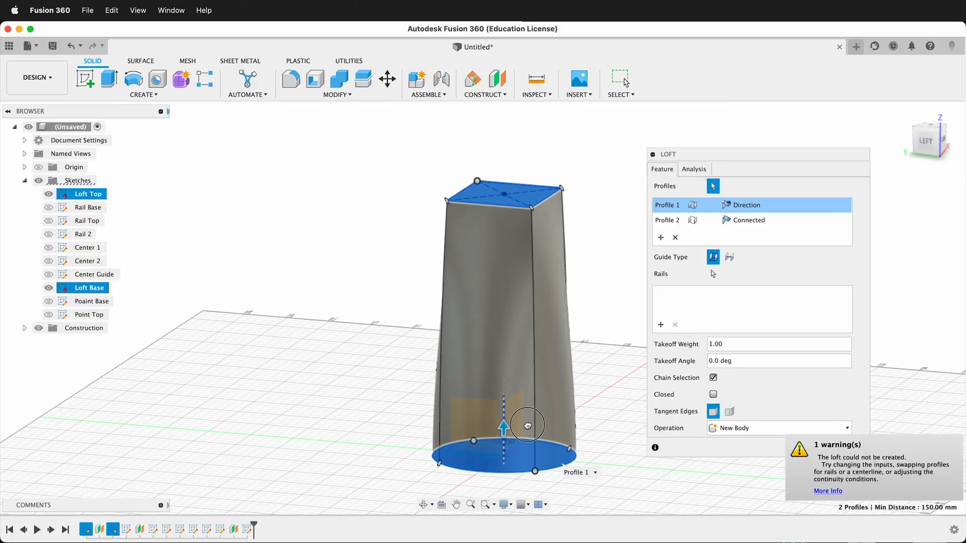
left_click_drag(527, 425, 522, 410)
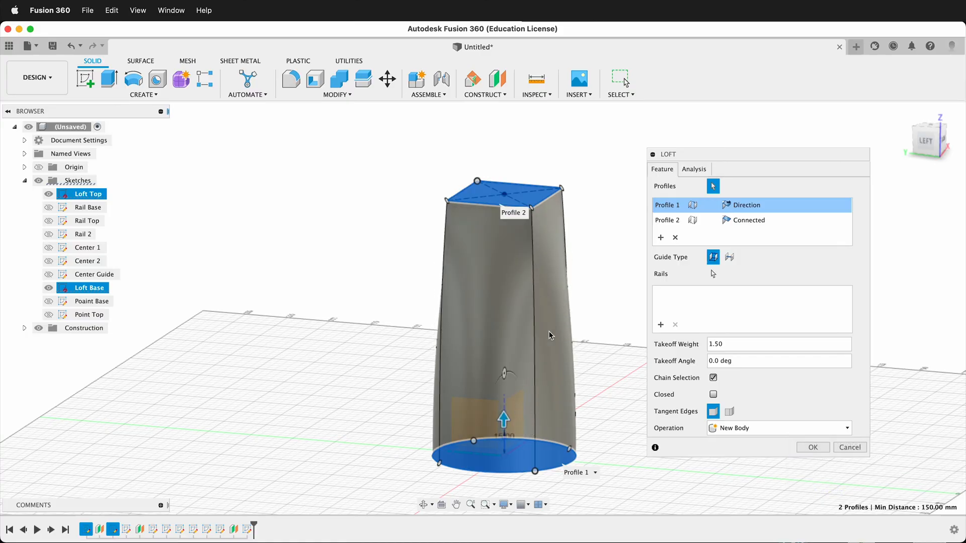
- Give the base a 40° takeoff angle and confirm the bulbous vase loft
left_click(779, 361)
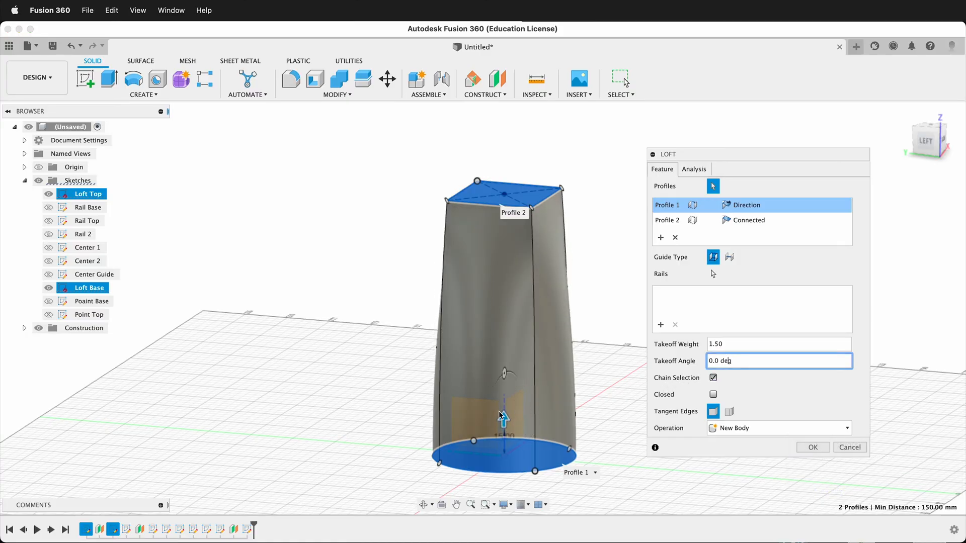
type("20.0 deg")
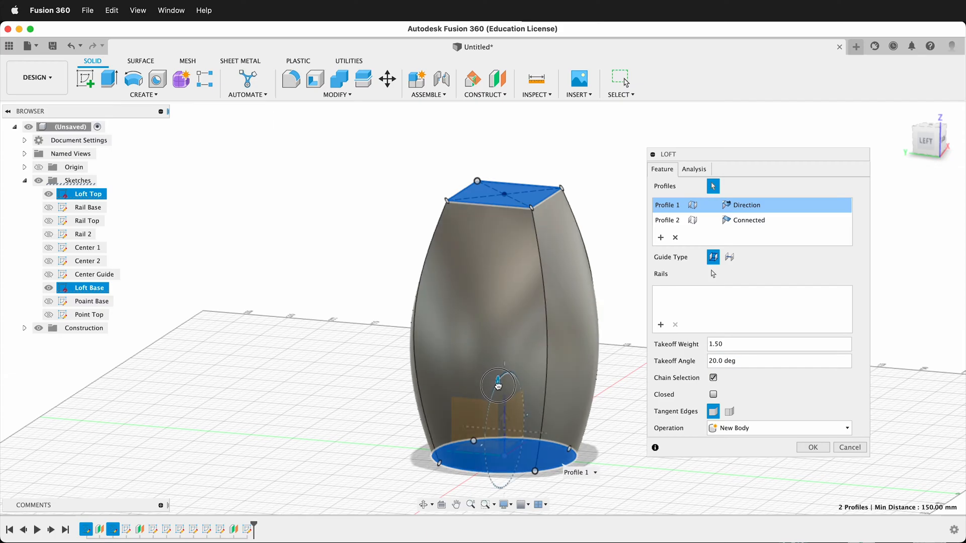
left_click_drag(497, 375, 501, 385)
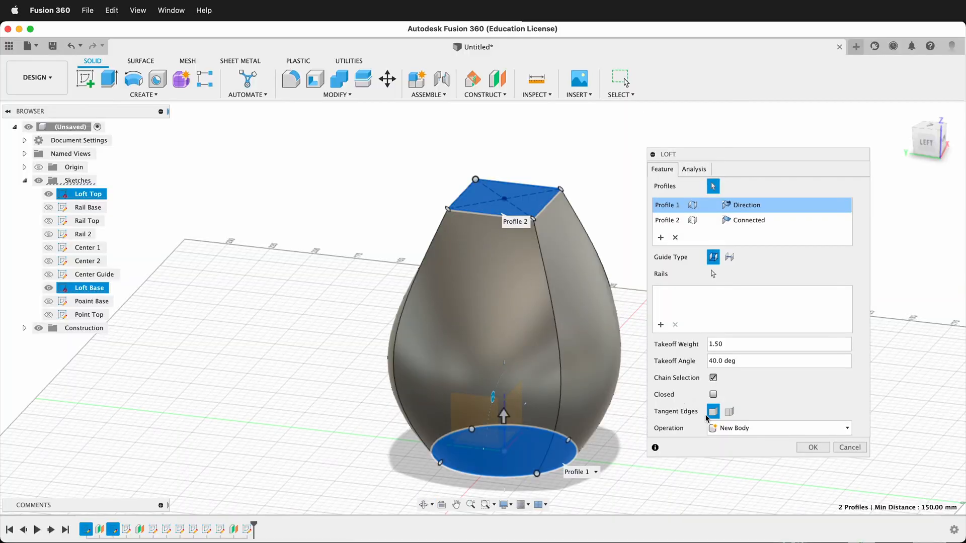
left_click(812, 447)
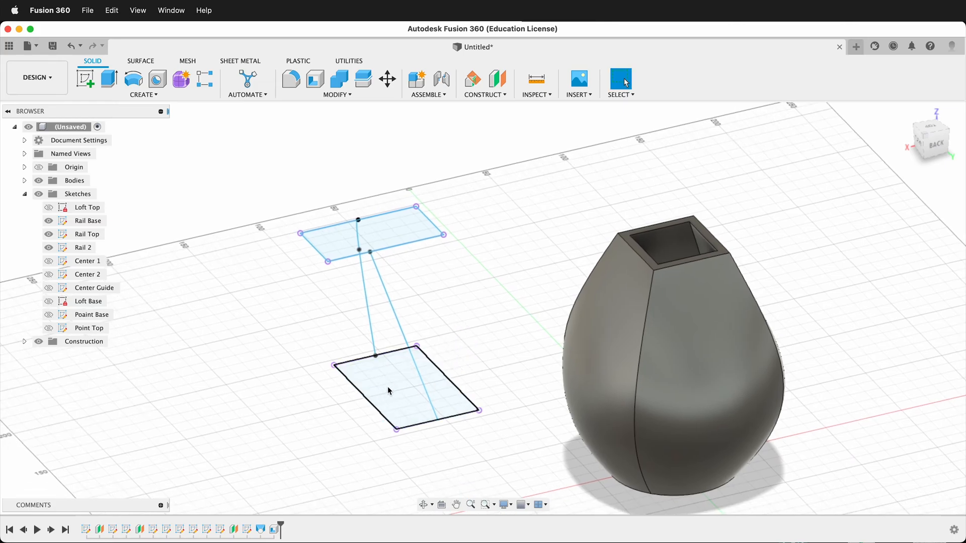
- Turn on visibility for the Rail Base, Rail Top and Rail 2 sketches
left_click(393, 226)
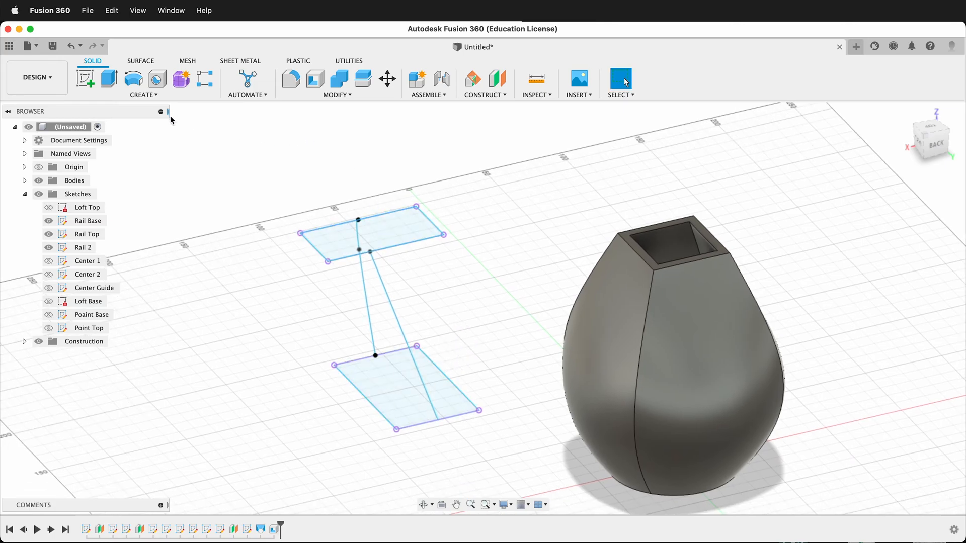
- Start a new loft and pick the lower rectangle as the first profile
left_click(142, 94)
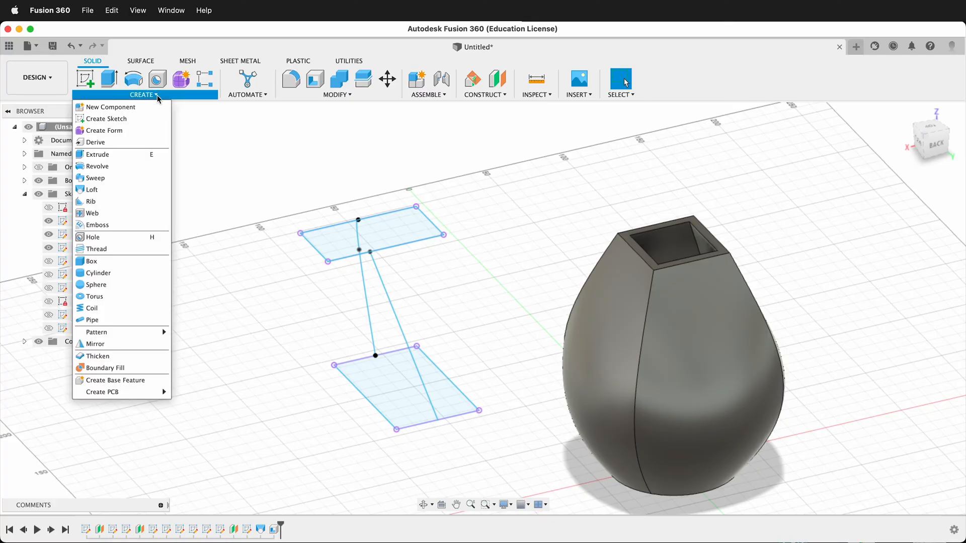
left_click(91, 190)
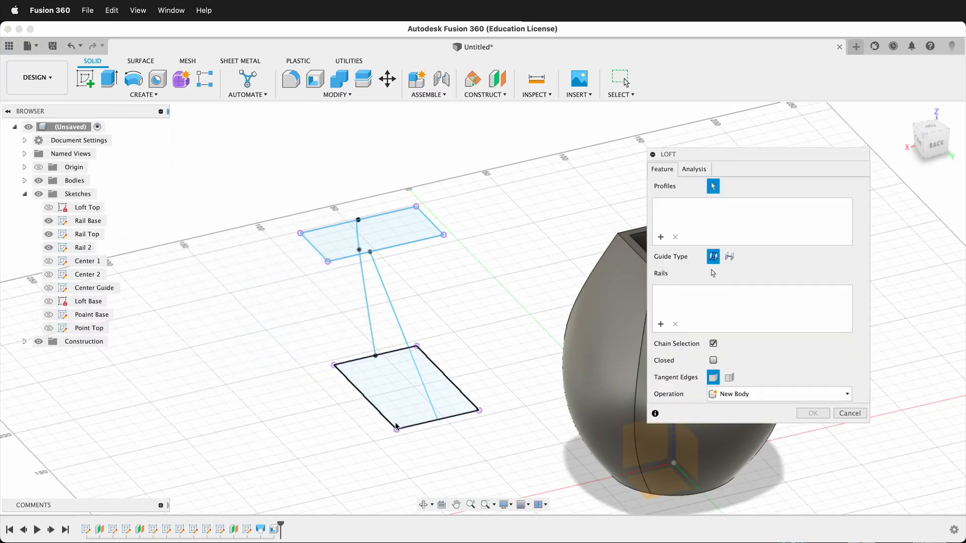
left_click(394, 382)
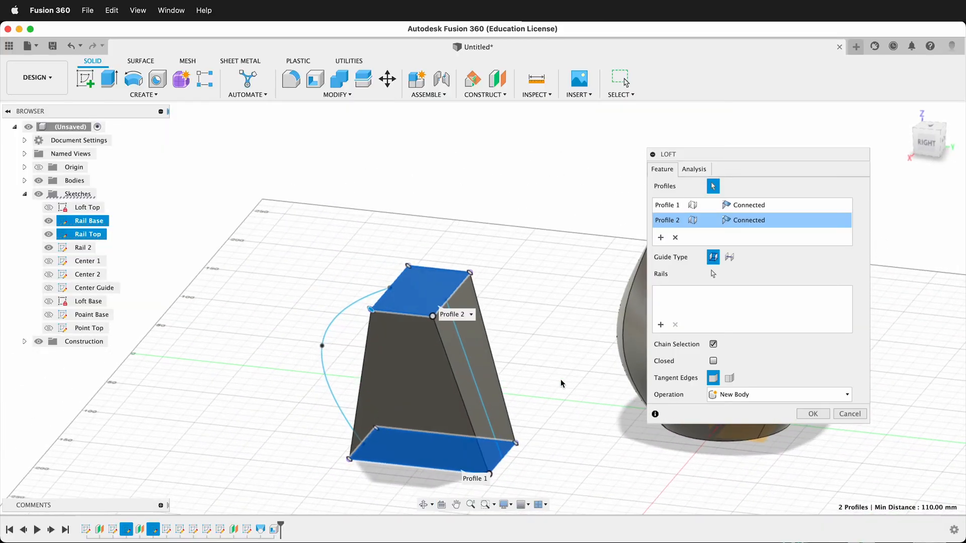
mouse_move(759, 257)
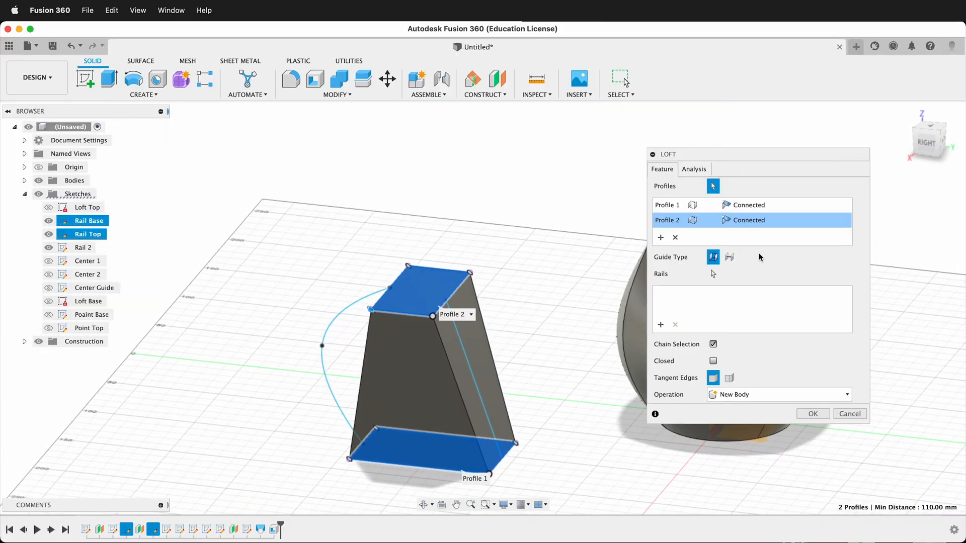
mouse_move(729, 256)
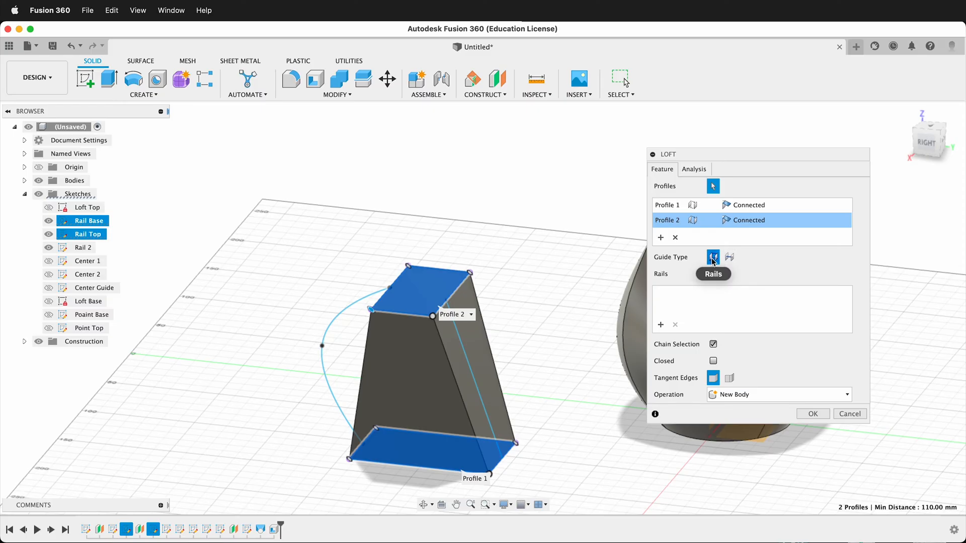
mouse_move(714, 265)
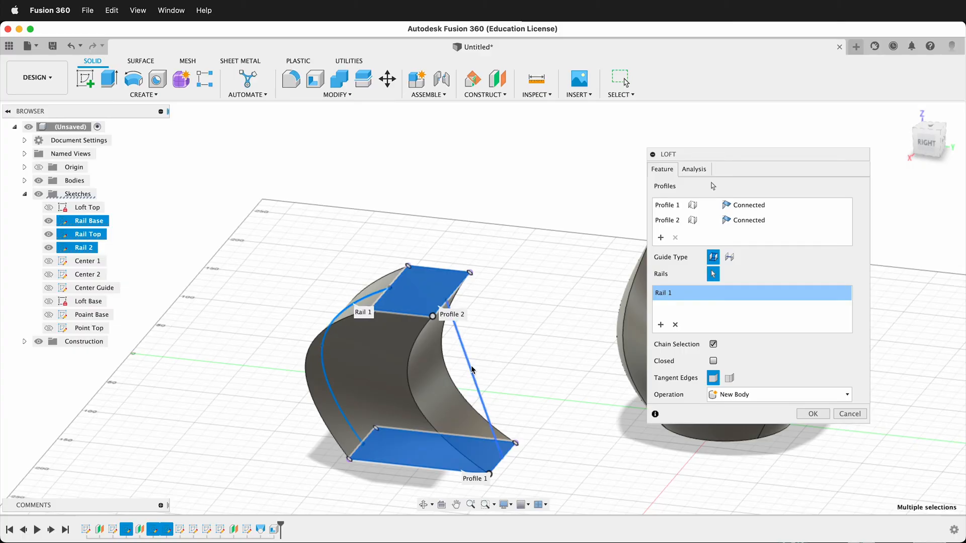
- Add the second rail line as a guide rail for the rectangle loft
left_click(473, 372)
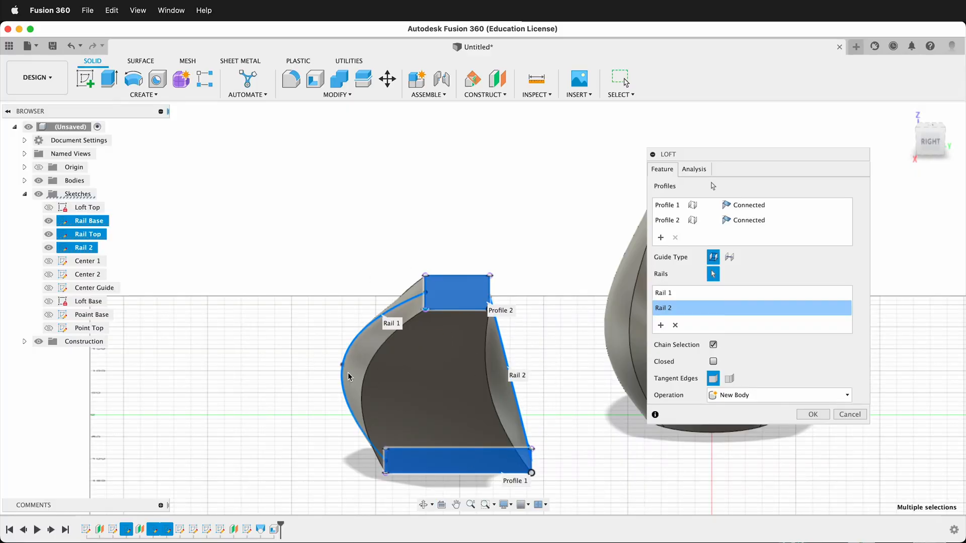
mouse_move(556, 337)
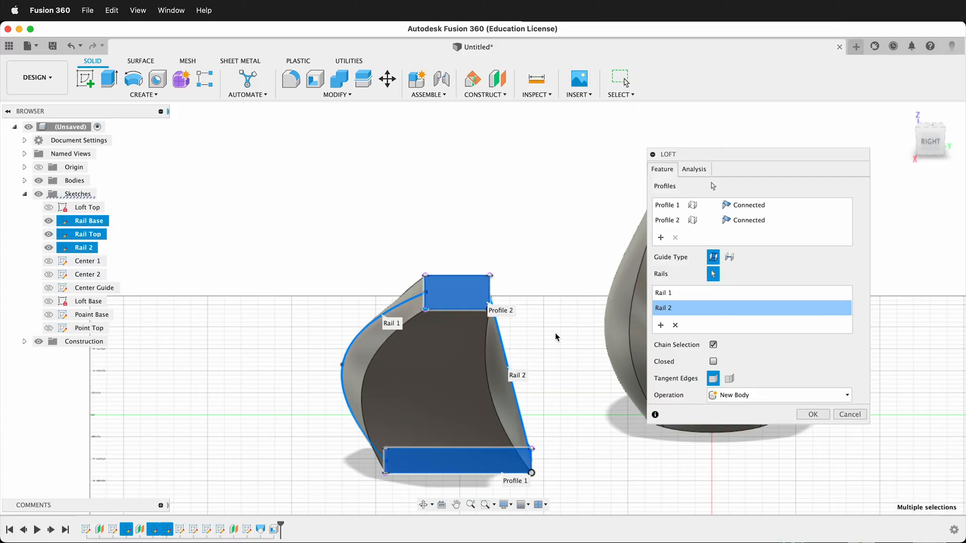
- Set the lower rectangle to Direction with takeoff weight 3.00 and confirm the loft
left_click(675, 324)
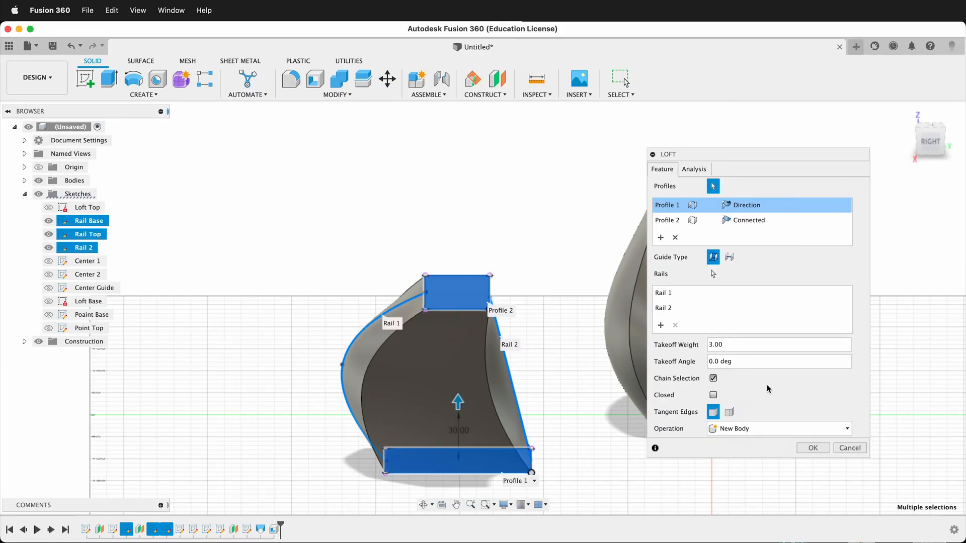
left_click(812, 448)
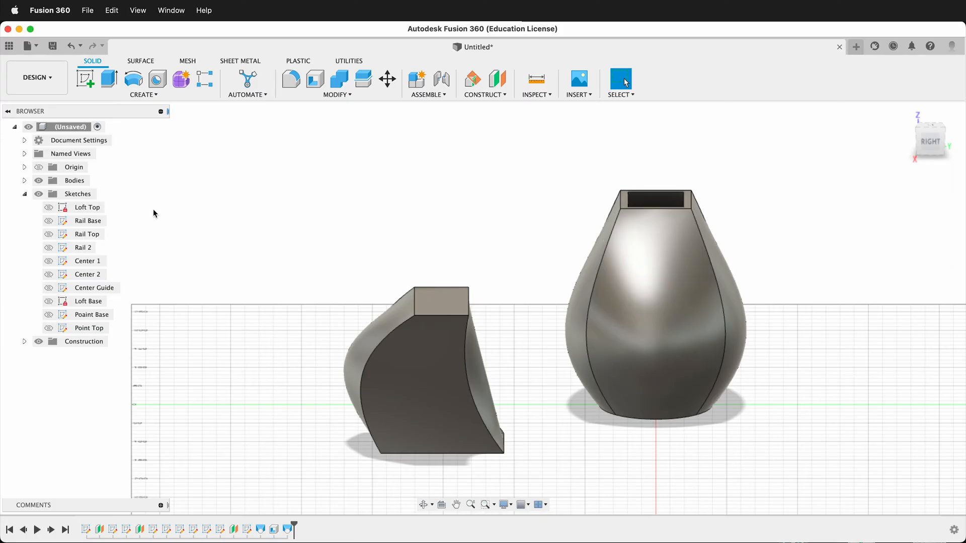
mouse_move(139, 240)
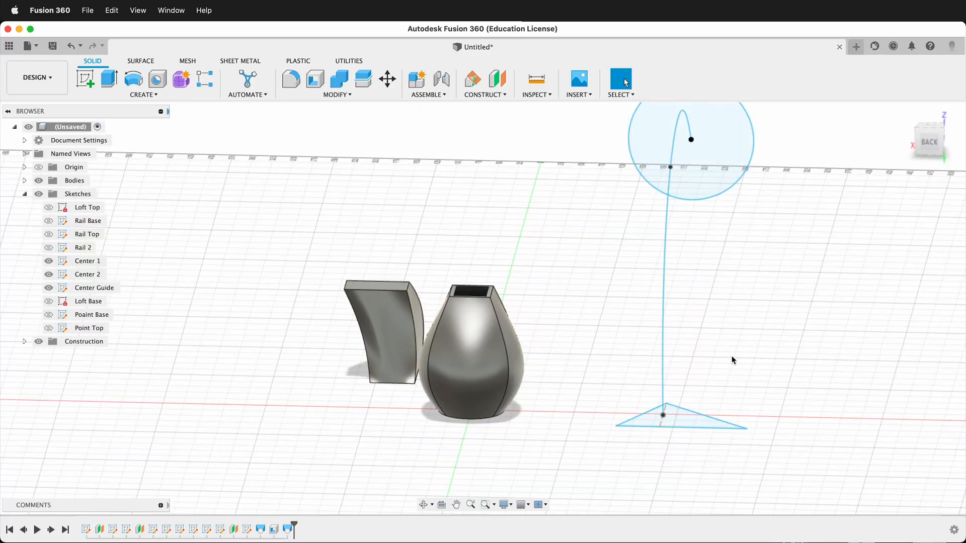
mouse_move(144, 94)
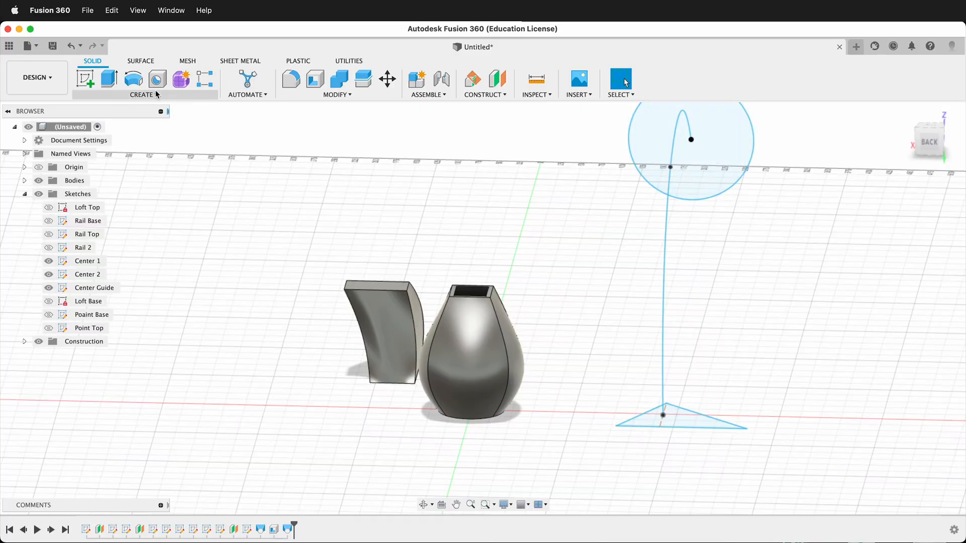
- Start a loft from the triangle with the circle as the second profile
left_click(142, 94)
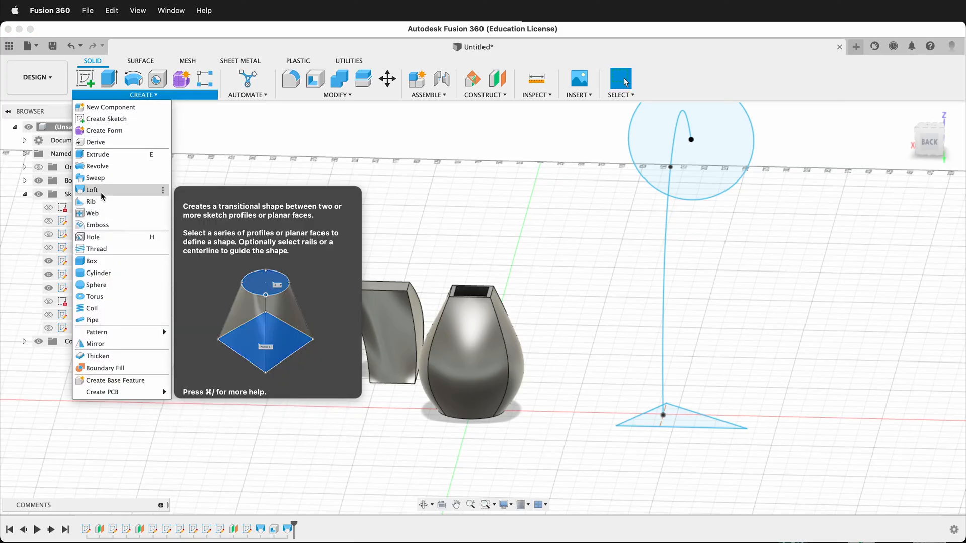
left_click(91, 190)
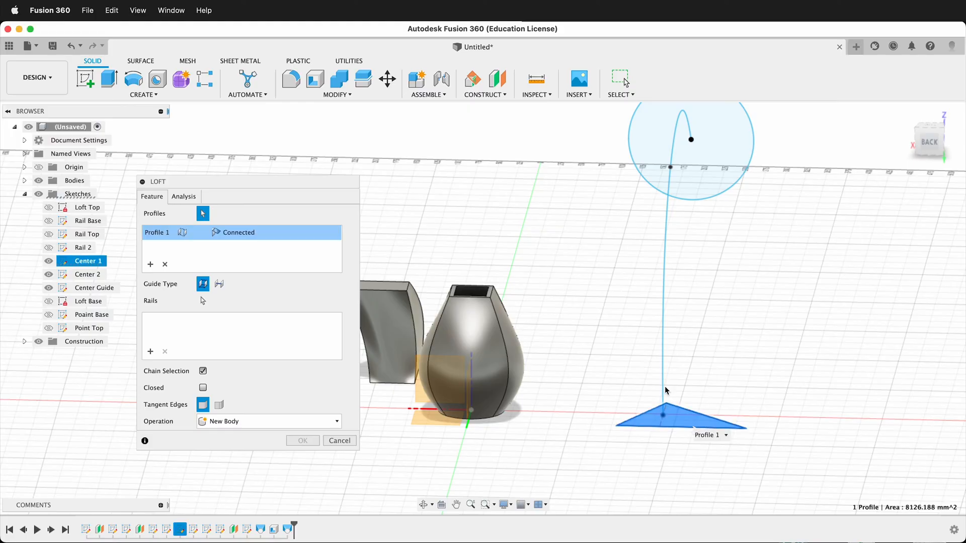
left_click(689, 139)
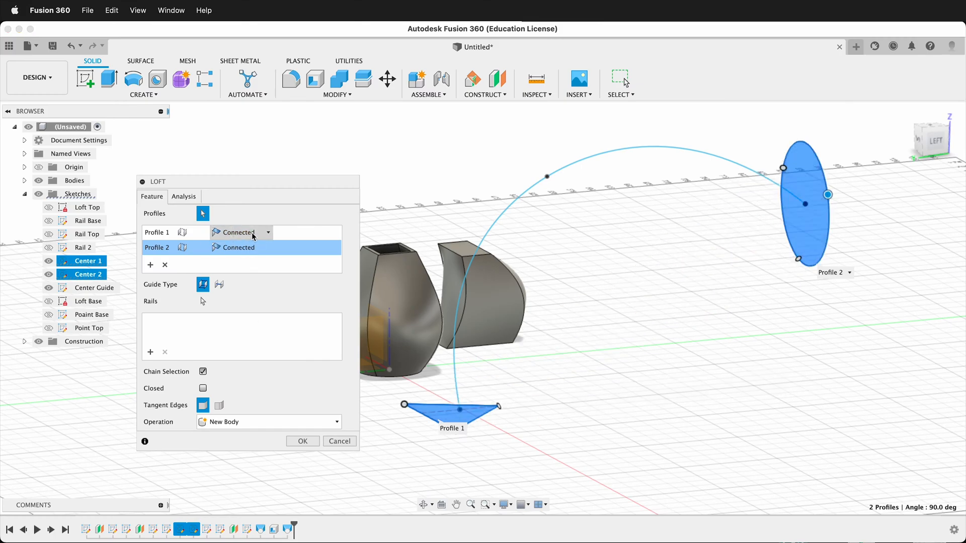
- Try a Direction takeoff on the triangle at weight 2.50, then revert to Connected
left_click(241, 232)
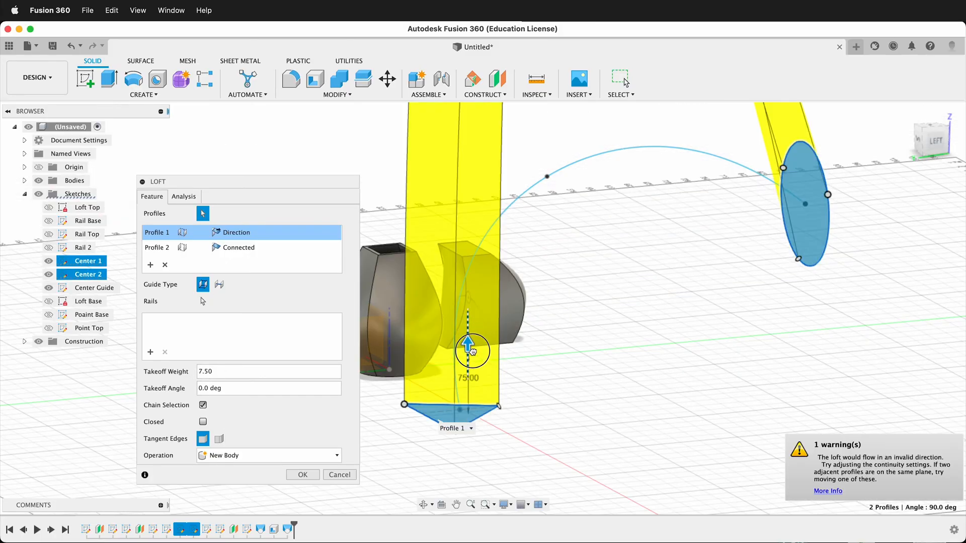
left_click_drag(472, 350, 468, 379)
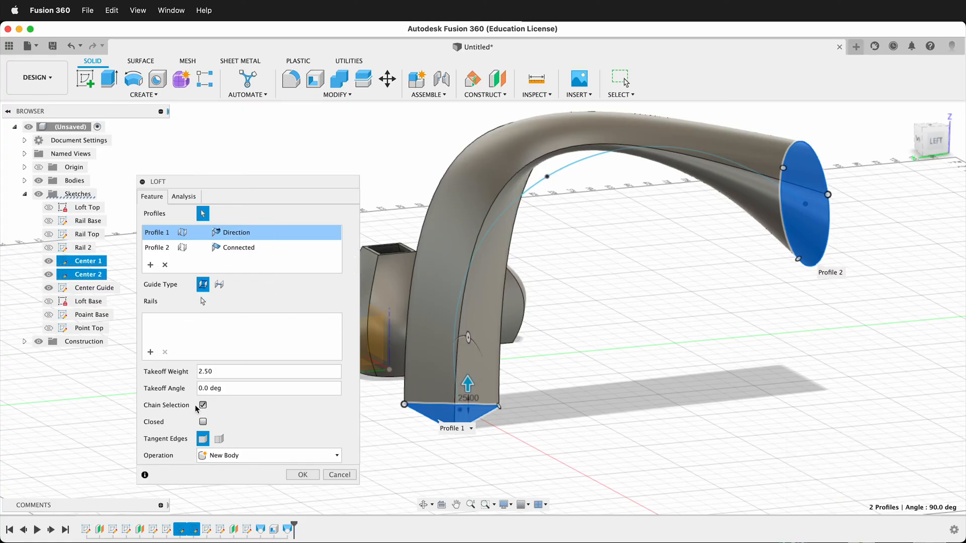
left_click(241, 232)
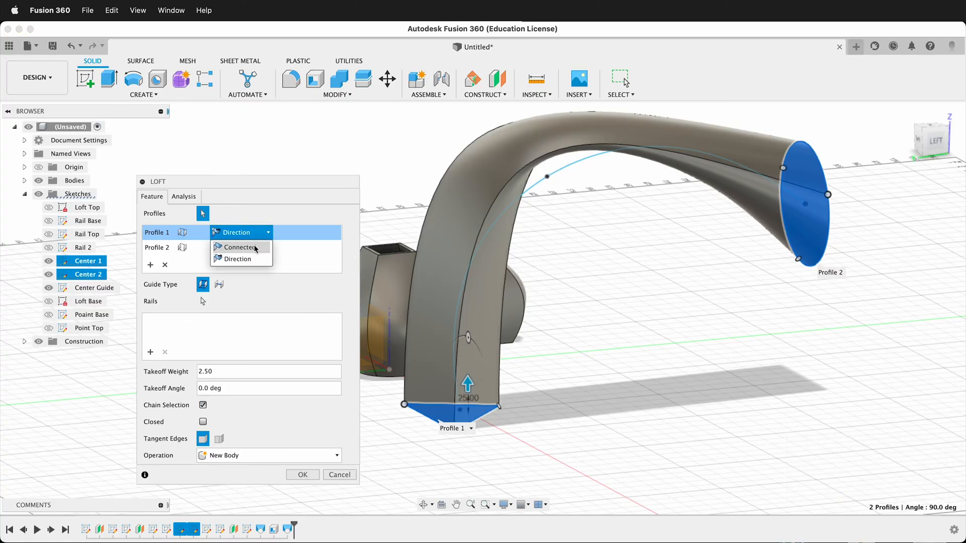
left_click(239, 247)
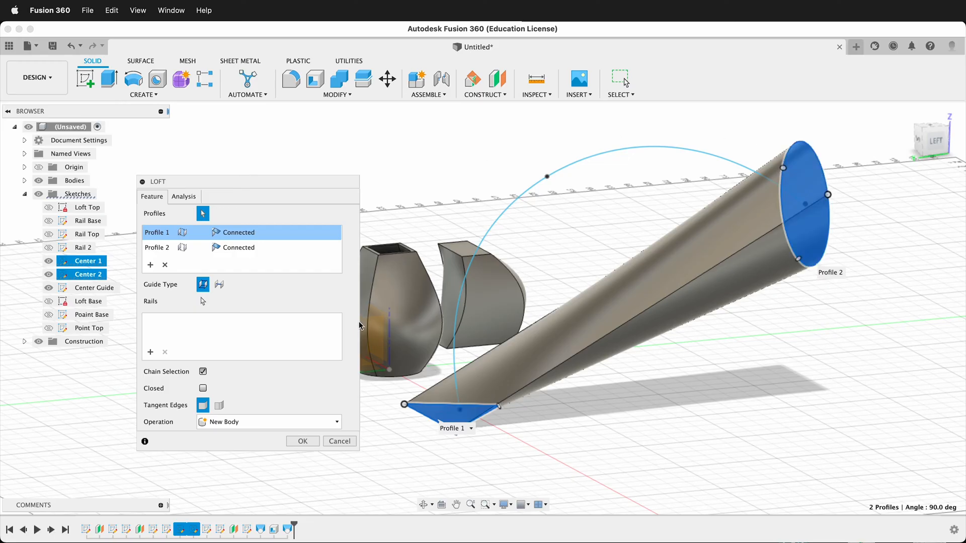
- Set Guide Type to Centerline, use the Center Guide curve, and confirm the arch loft
left_click(219, 284)
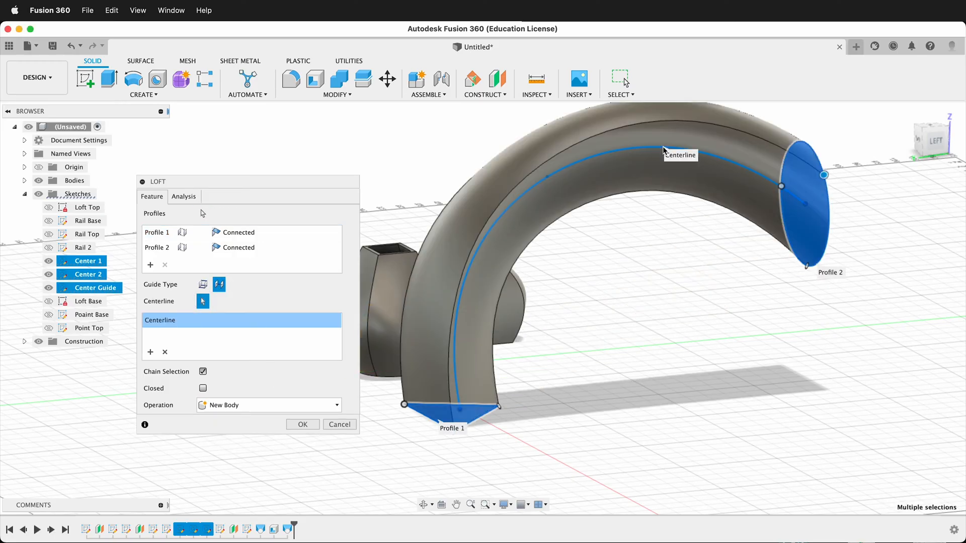
mouse_move(773, 167)
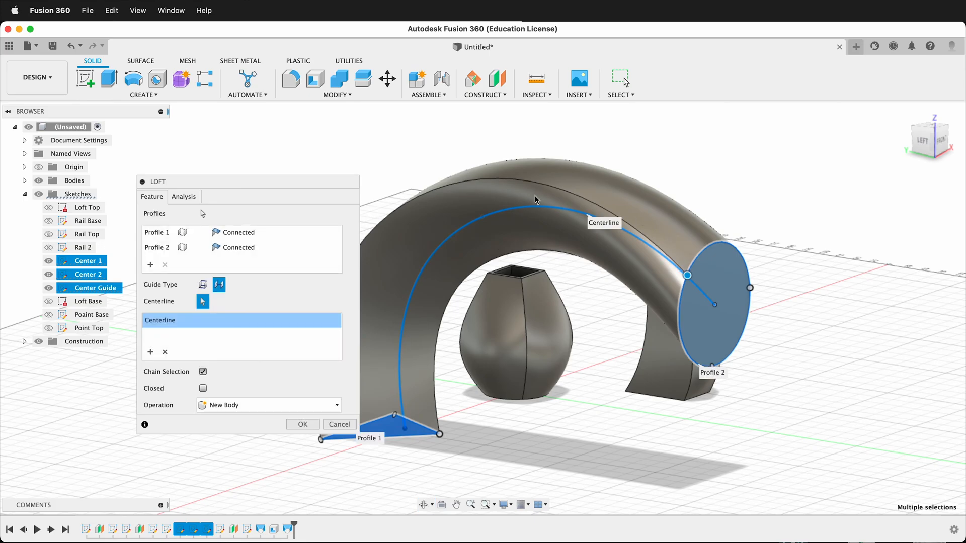
mouse_move(459, 347)
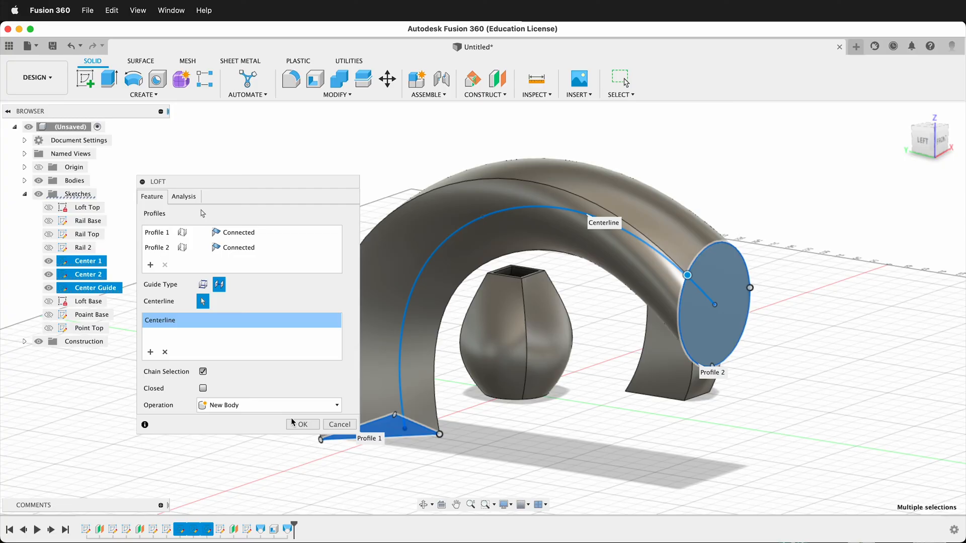
left_click(302, 423)
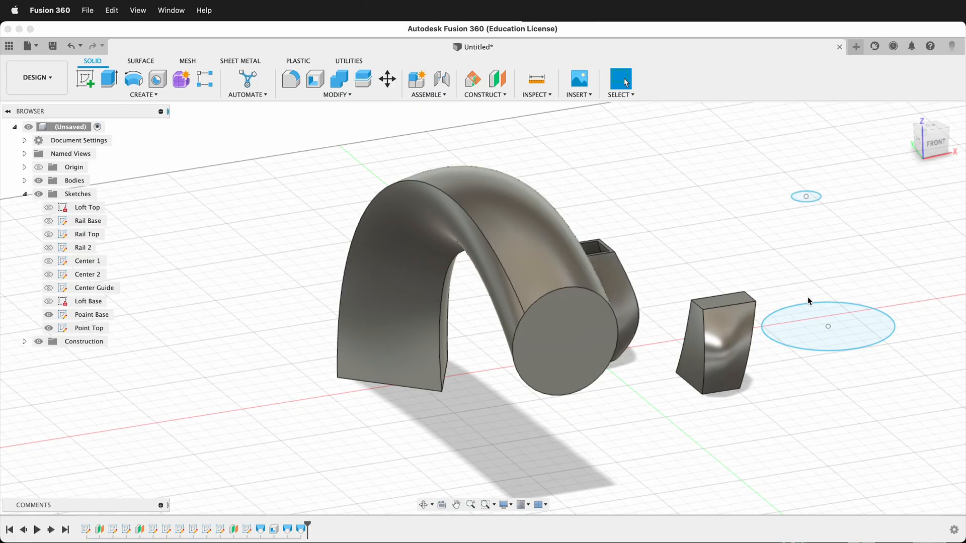
- Start a new loft with the large base circle as the first profile
left_click(142, 84)
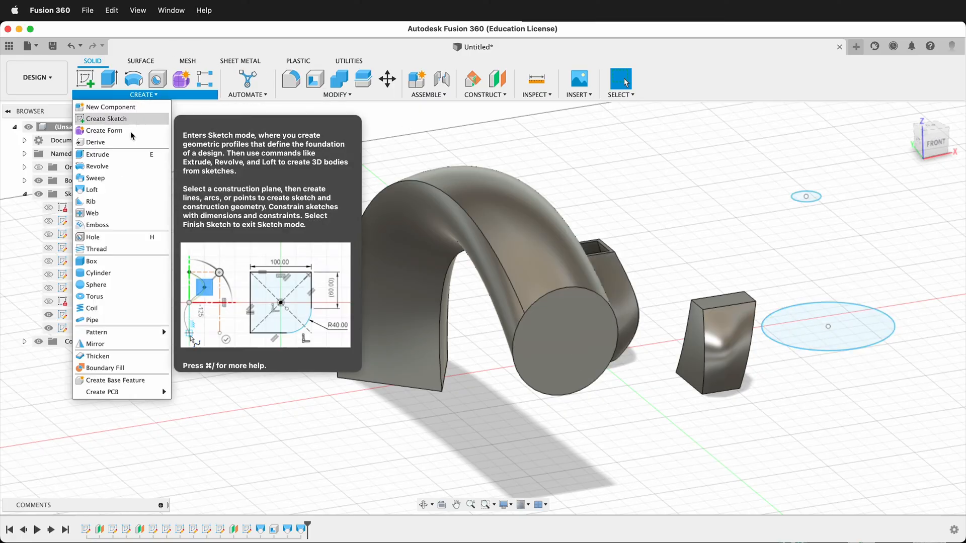
left_click(91, 189)
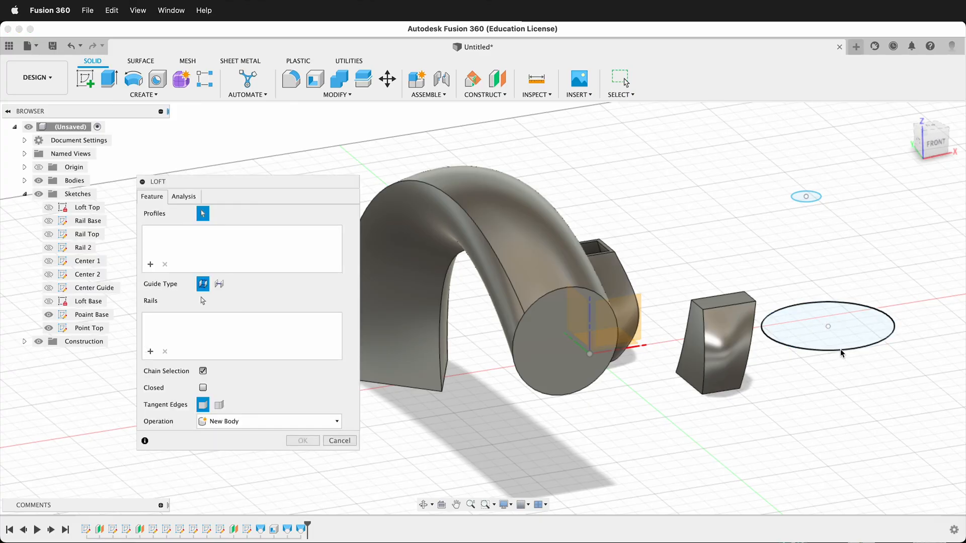
left_click(828, 327)
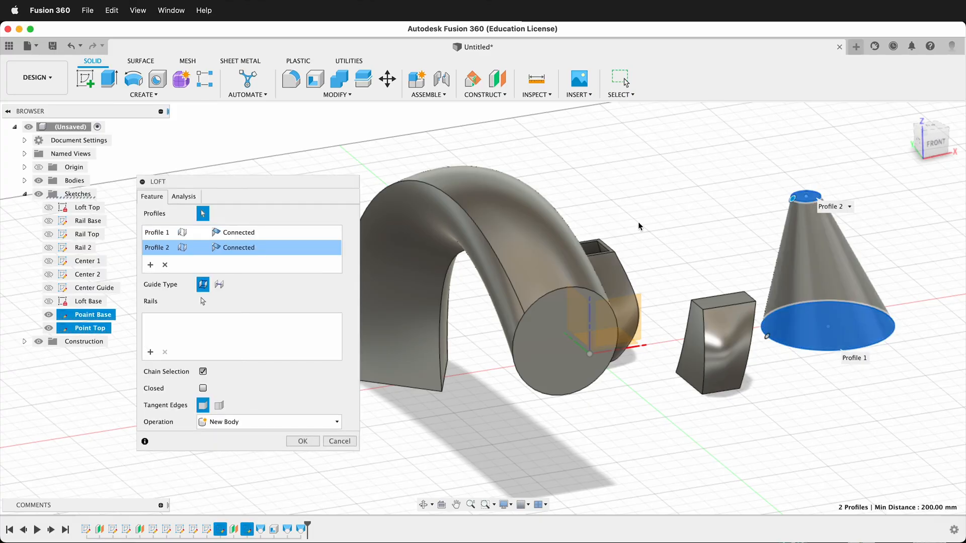
mouse_move(714, 304)
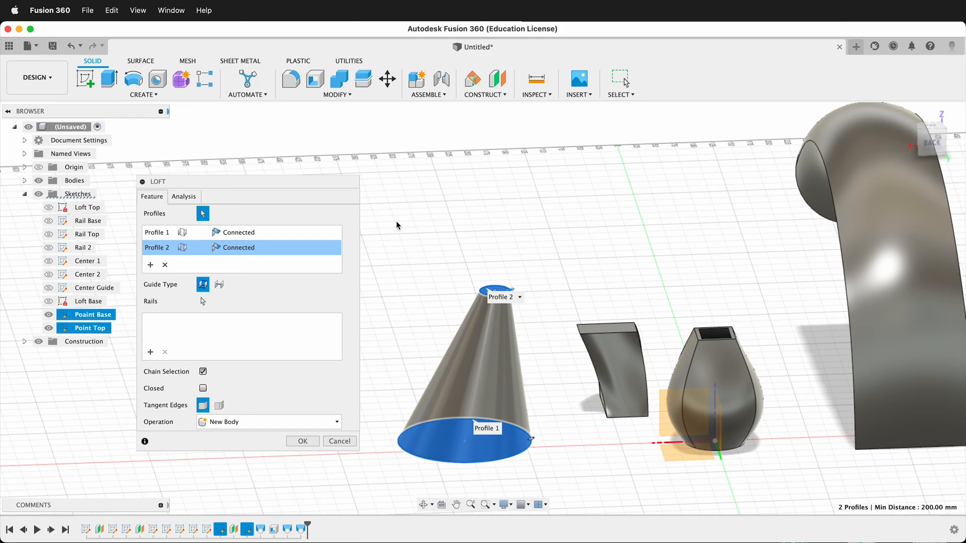
mouse_move(575, 280)
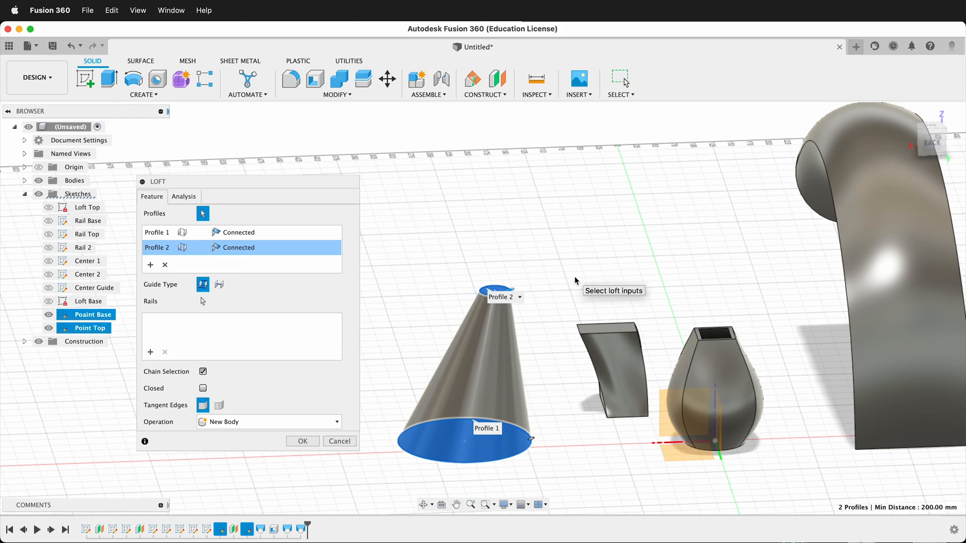
mouse_move(611, 271)
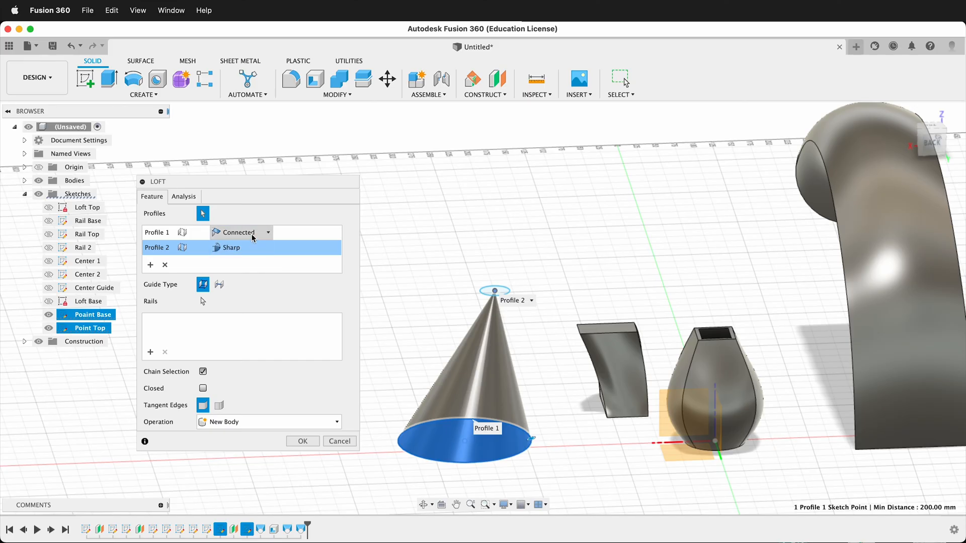
- Set the top point profile's end condition to Point Tangent and confirm the loft
left_click(173, 232)
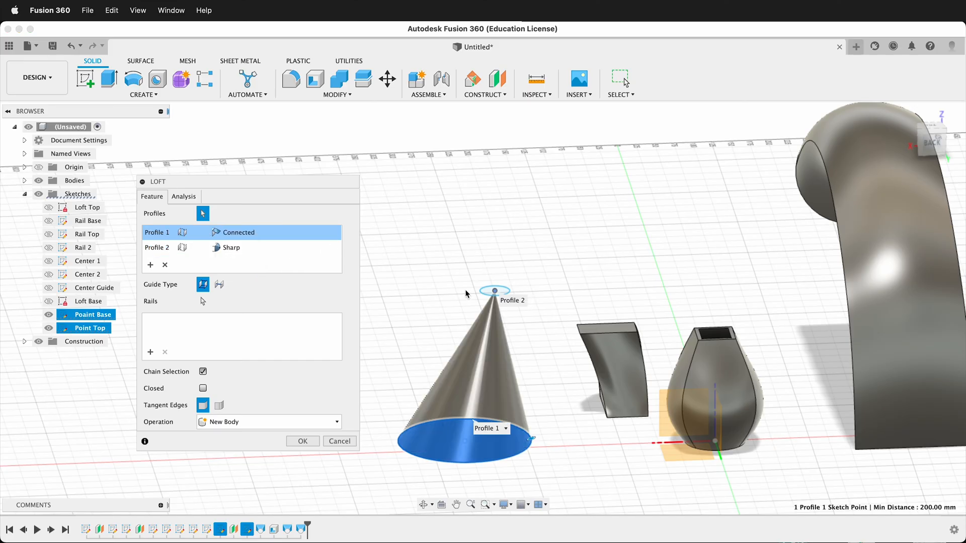
left_click(157, 247)
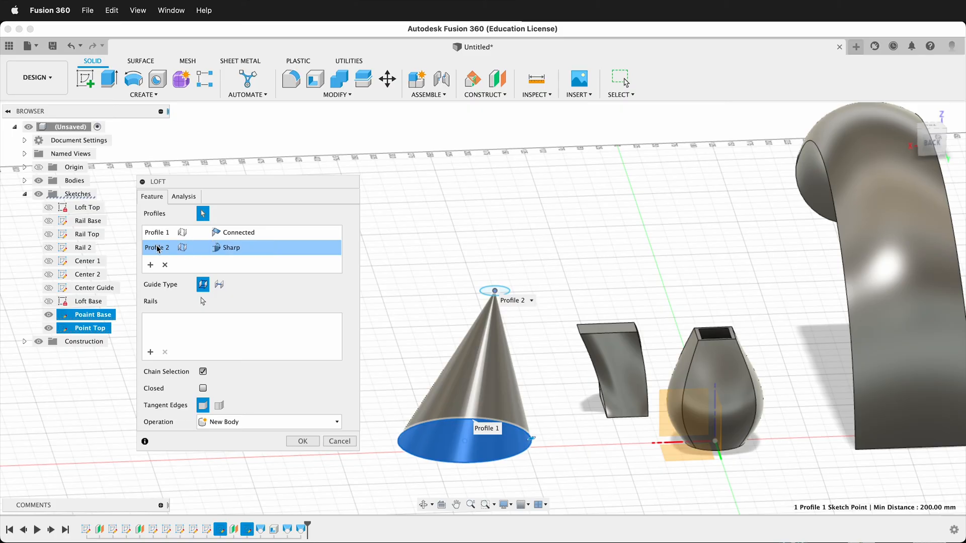
left_click(267, 247)
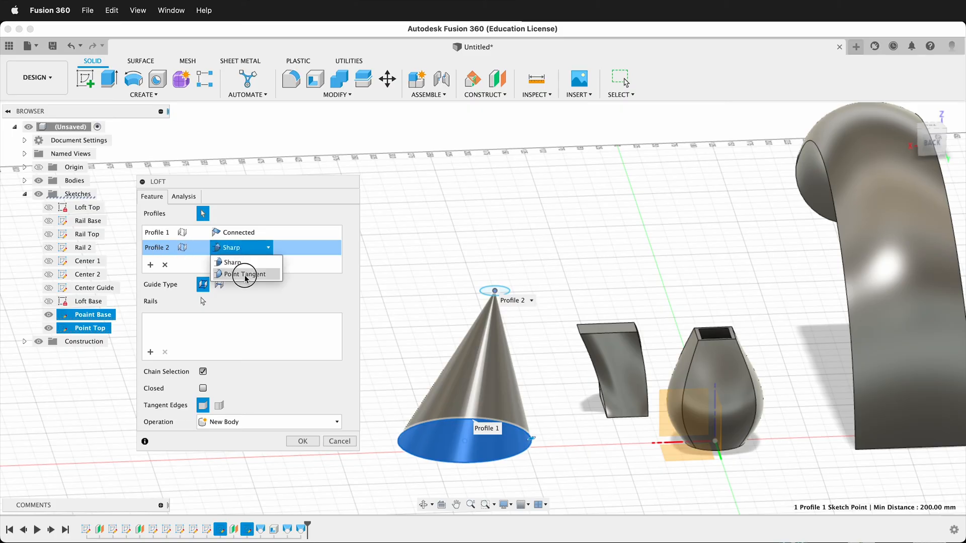
left_click(244, 274)
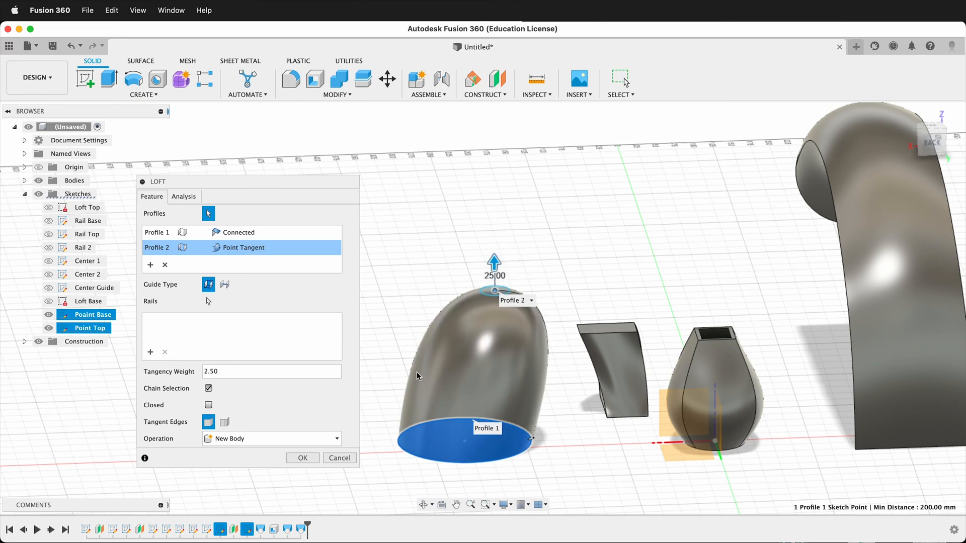
mouse_move(417, 376)
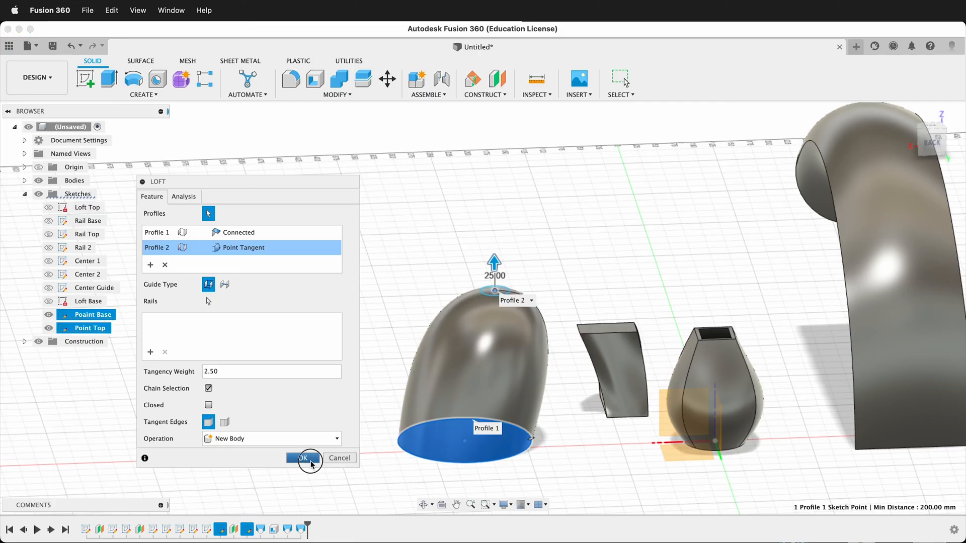
left_click(302, 457)
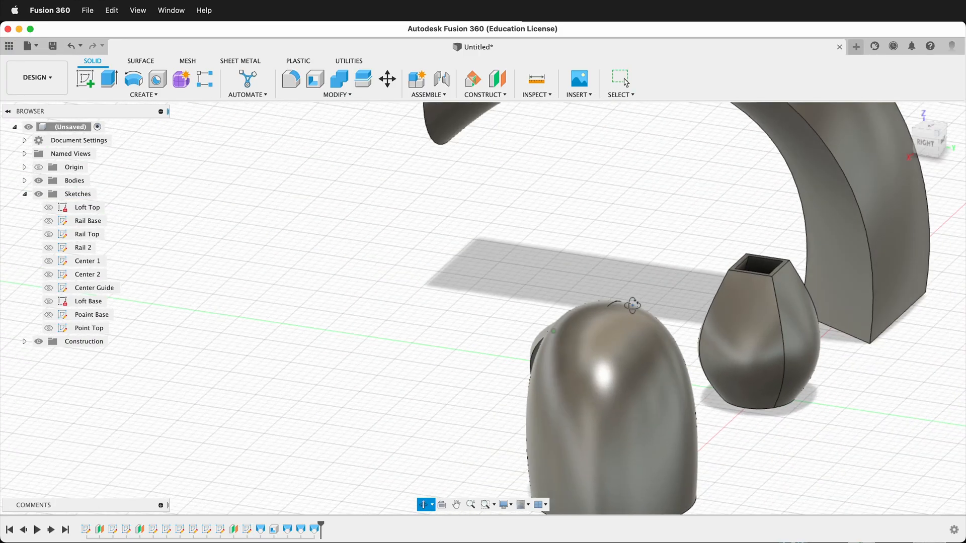